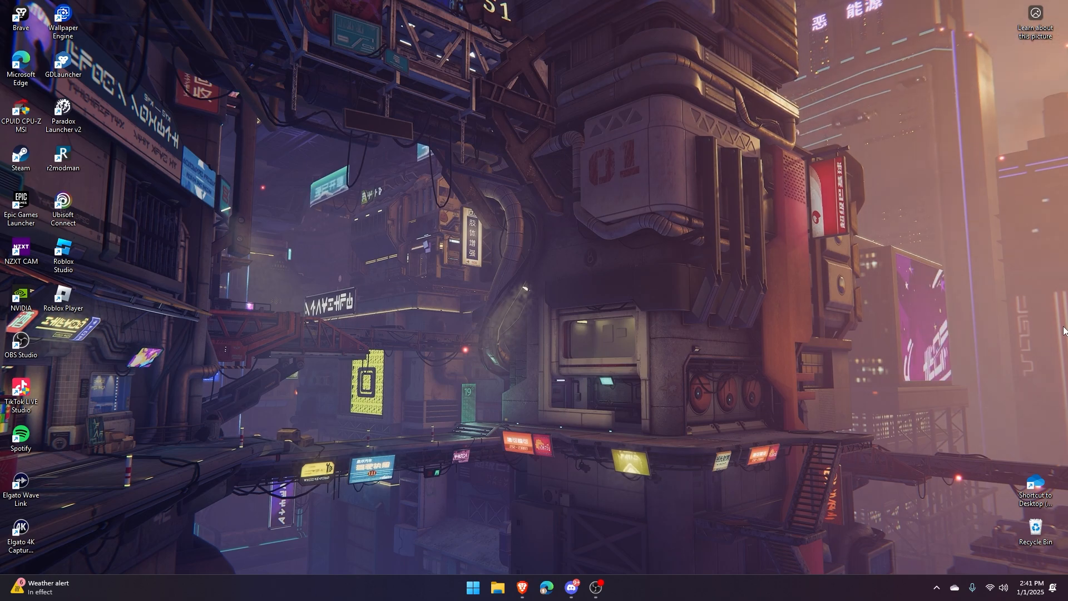
Step: Launch Steam and select Borderlands 3 in the library to view its page
click(604, 586)
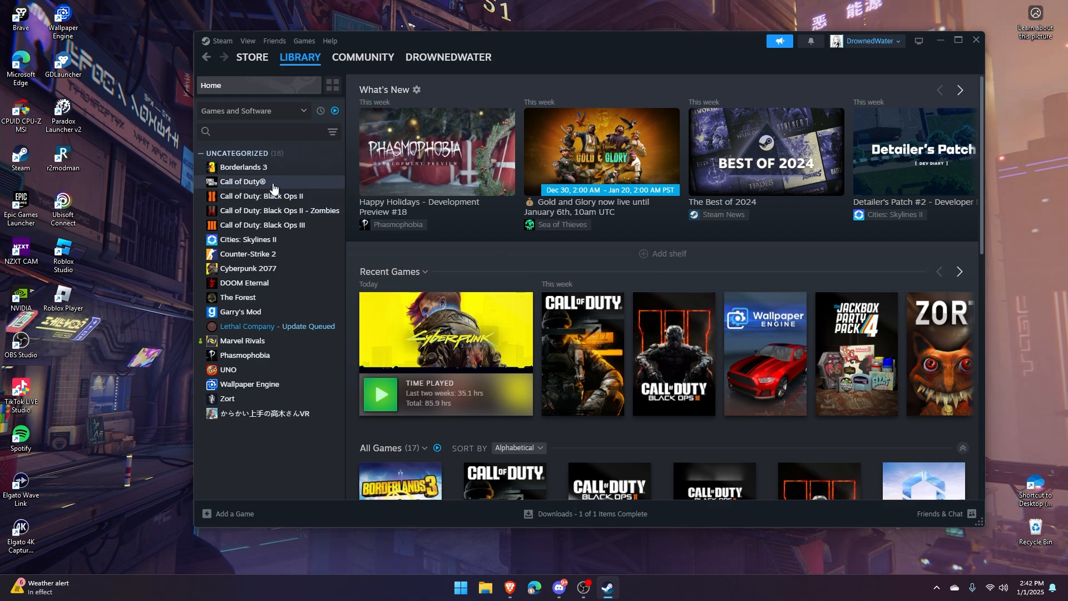
click(243, 167)
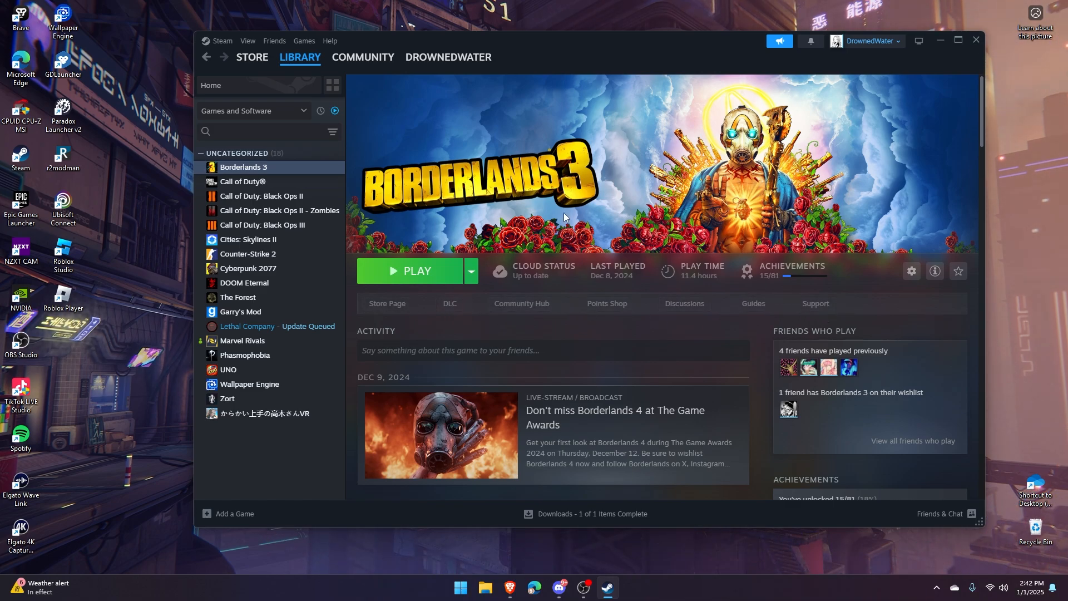
Step: Go to Call of Duty: Black Ops III's Workshop page and scroll through it
click(263, 225)
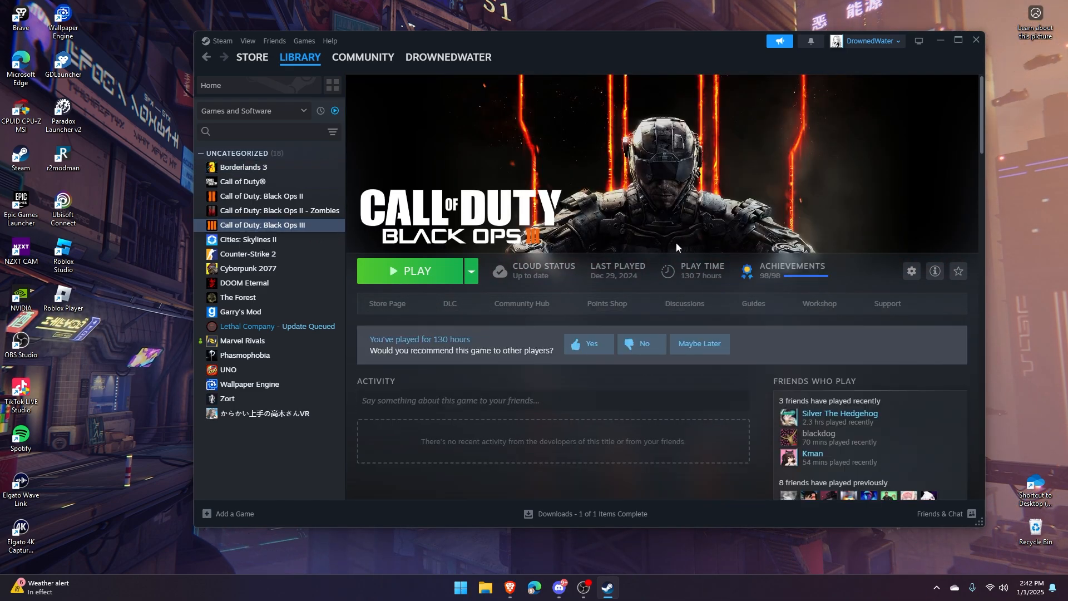
mouse_move(818, 304)
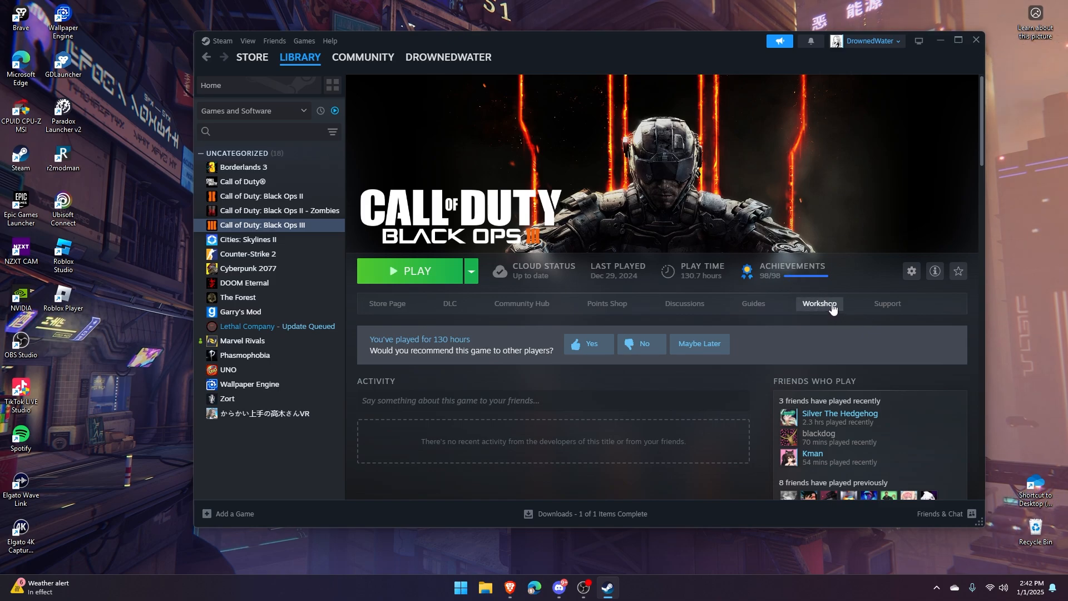
mouse_move(810, 309)
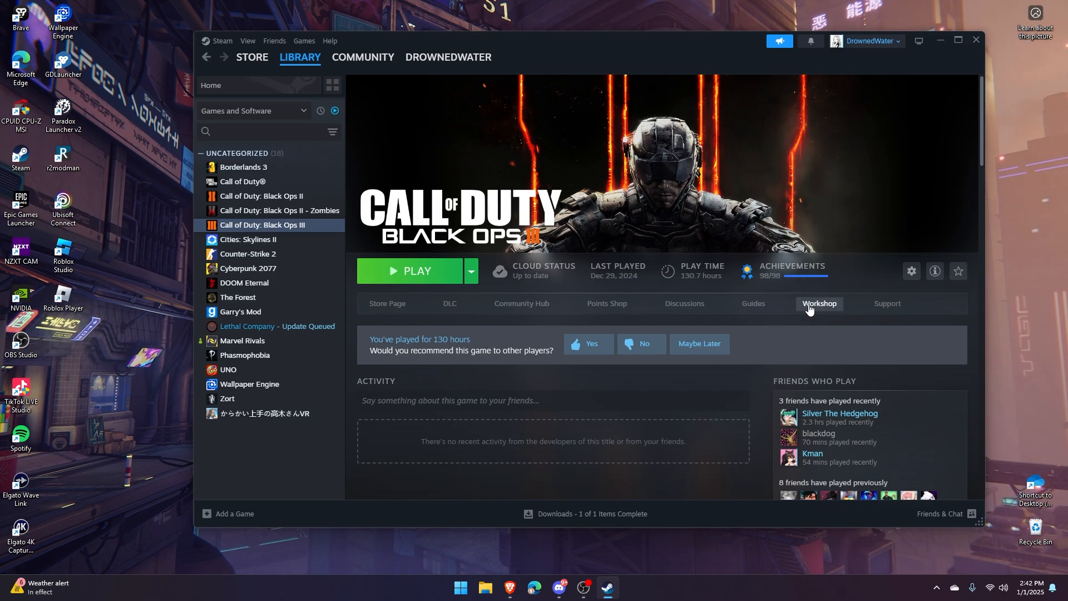
click(819, 303)
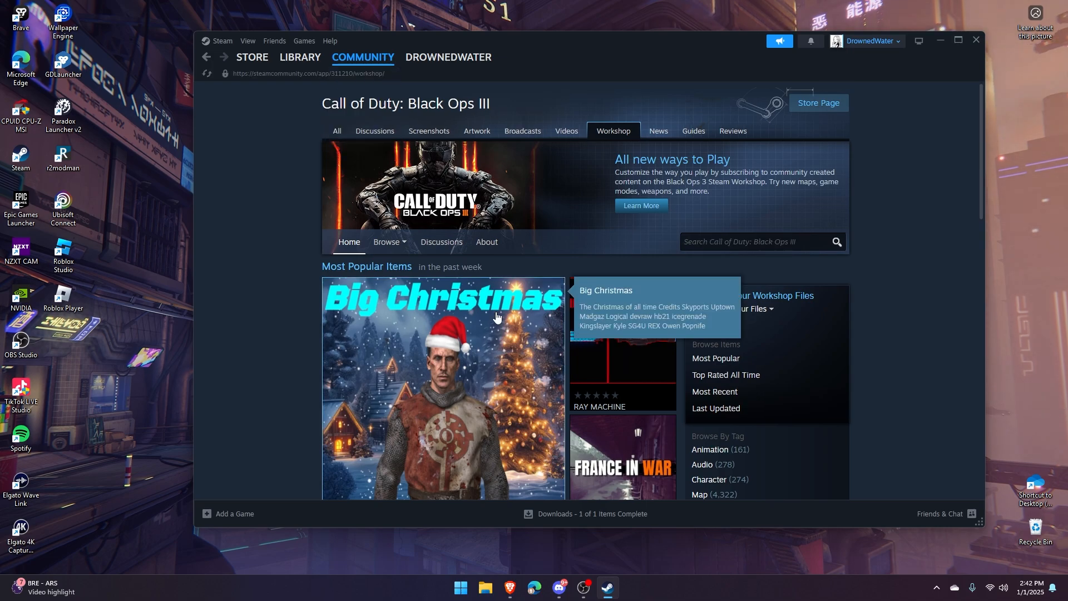
scroll(down, 3)
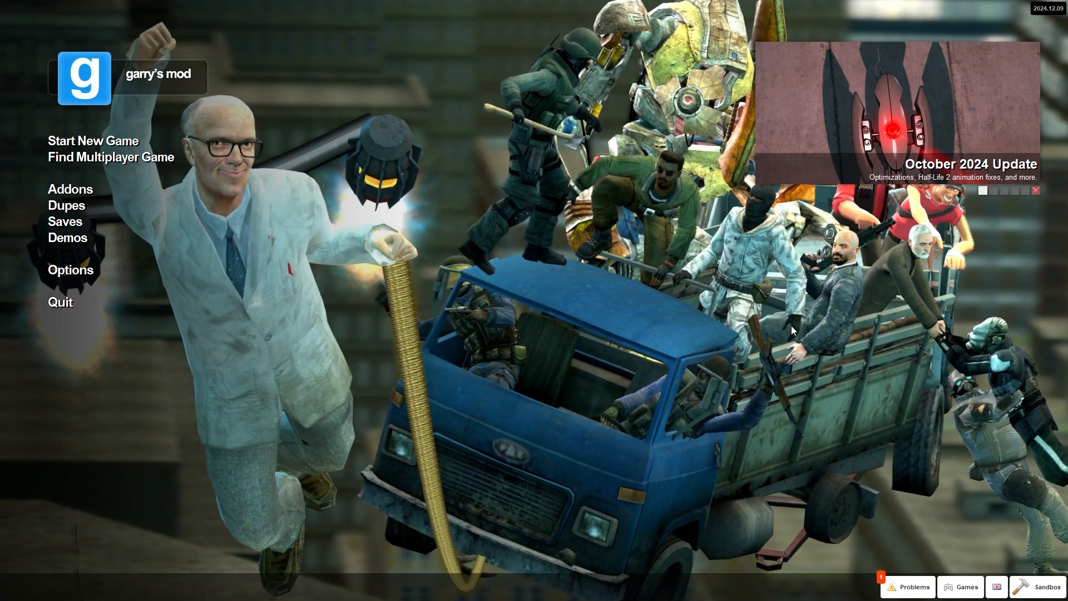
Step: Use the Shift+Tab overlay to reach Garry's Mod's Workshop and scroll its items
key(shift+tab)
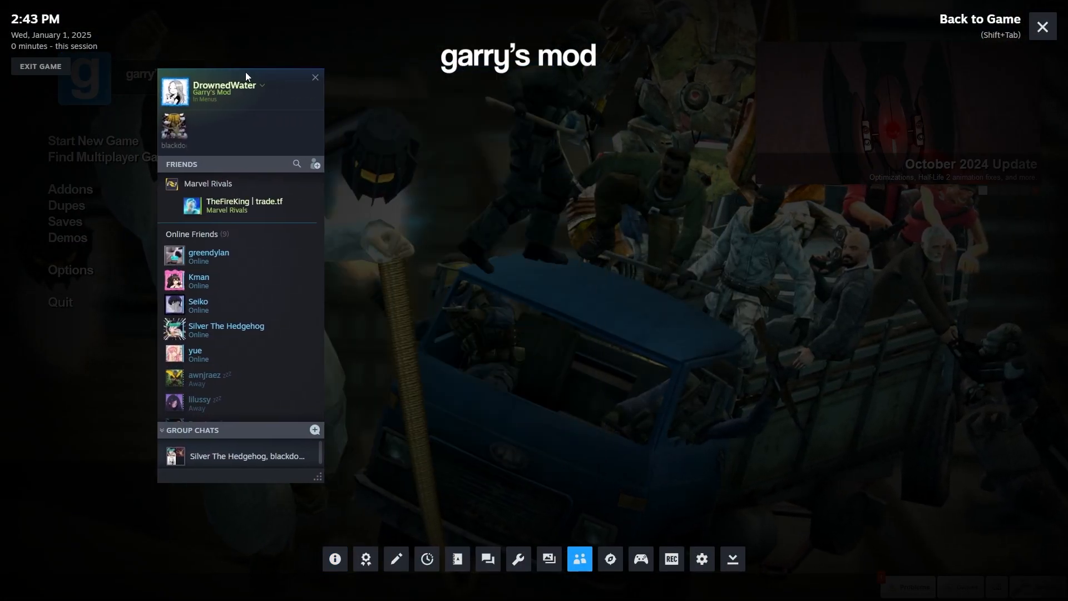
mouse_move(518, 559)
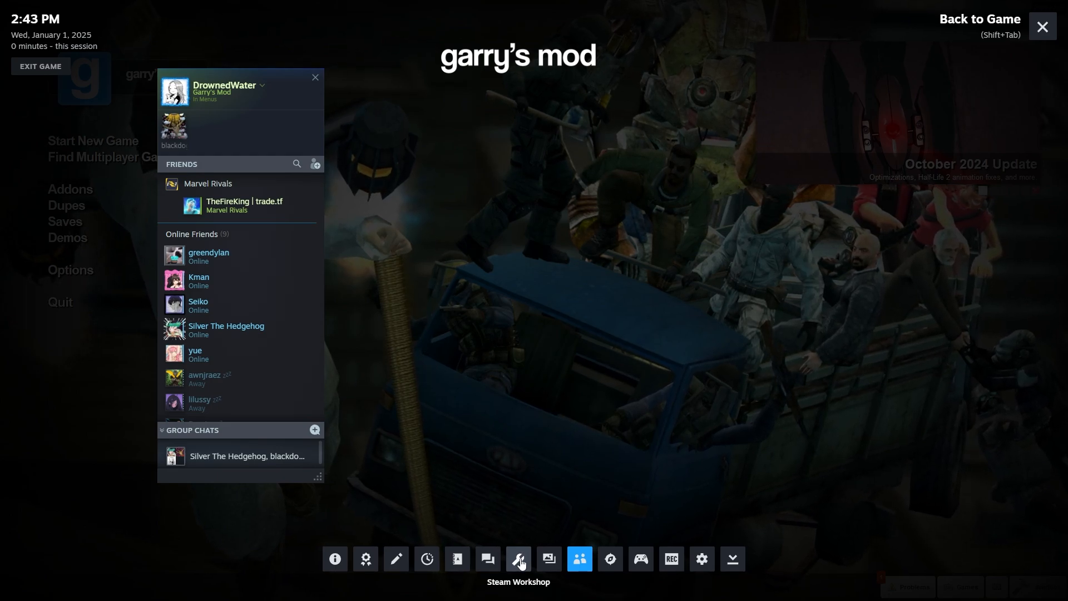
click(517, 559)
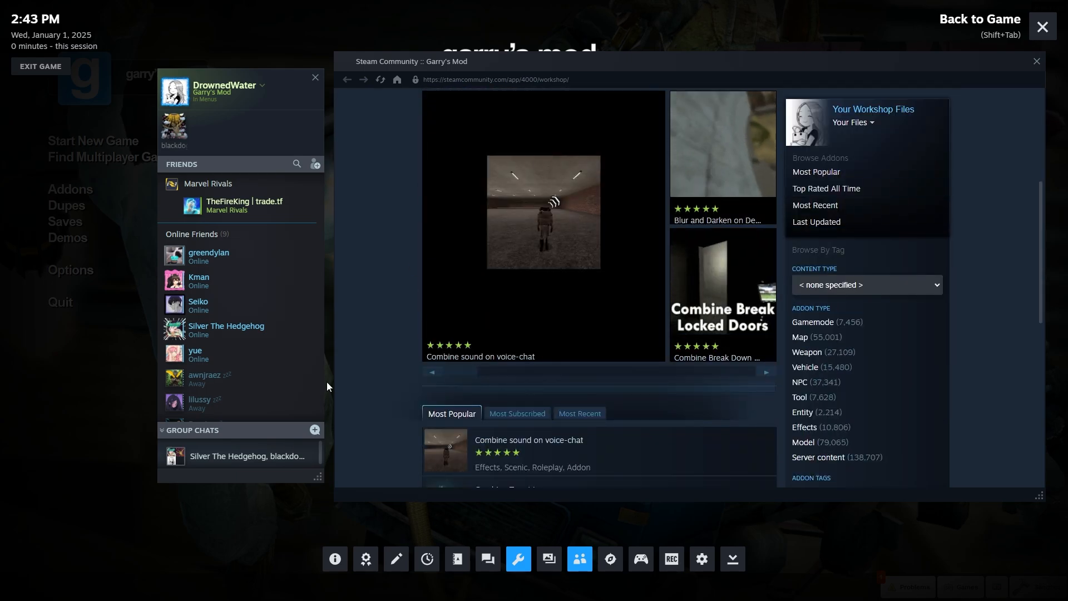
scroll(down, 3)
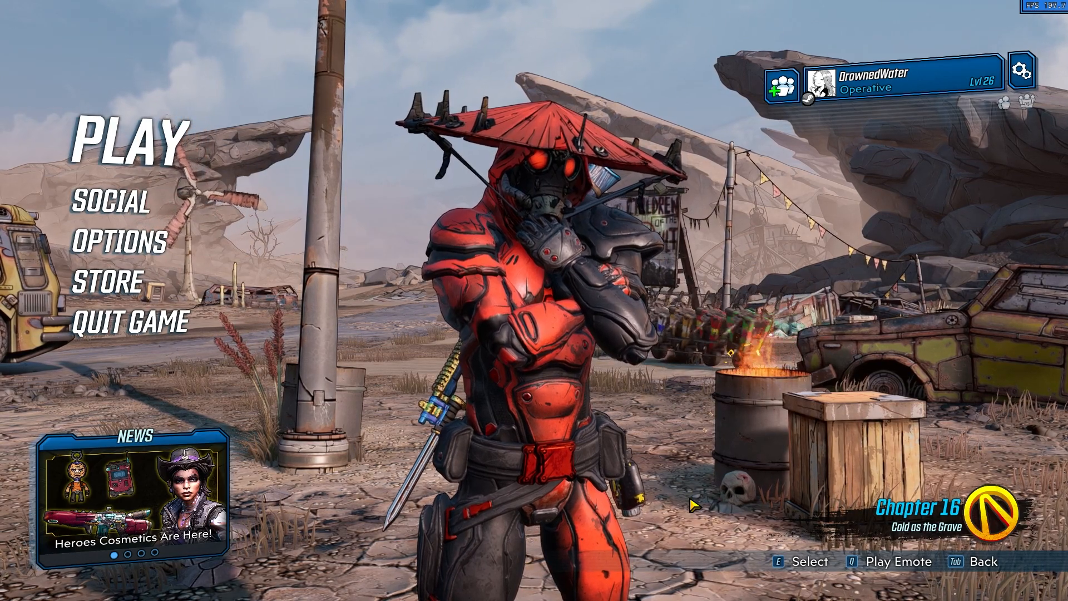
key(shift+tab)
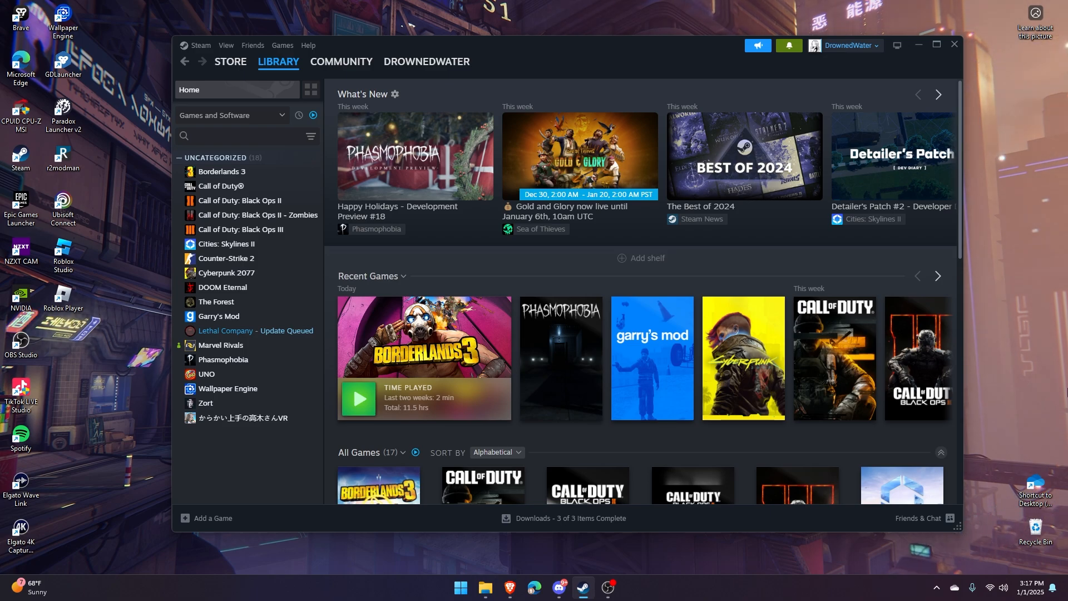
mouse_move(238, 229)
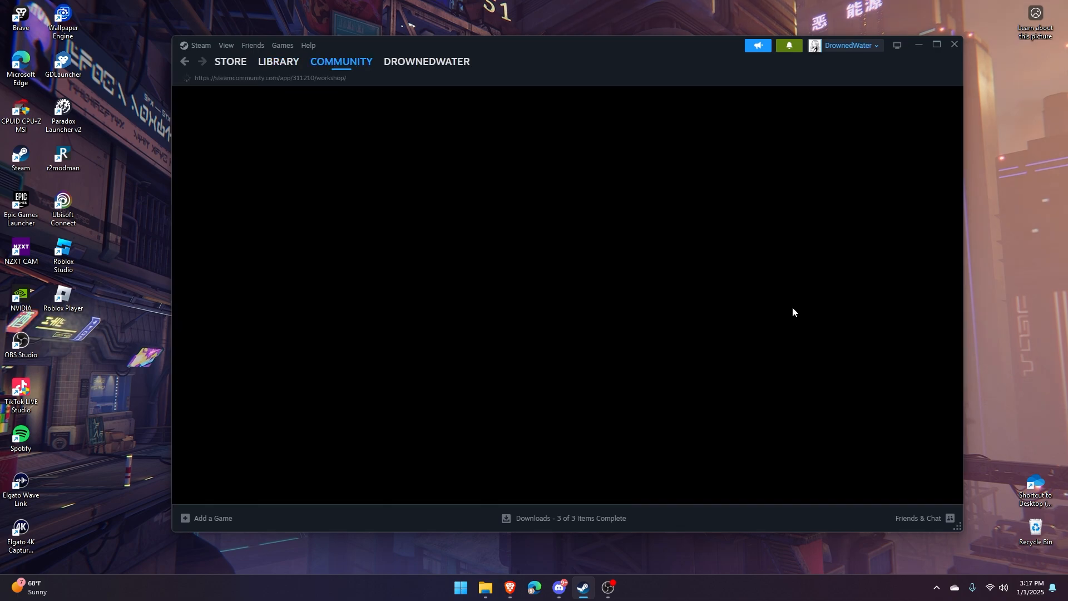
click(729, 314)
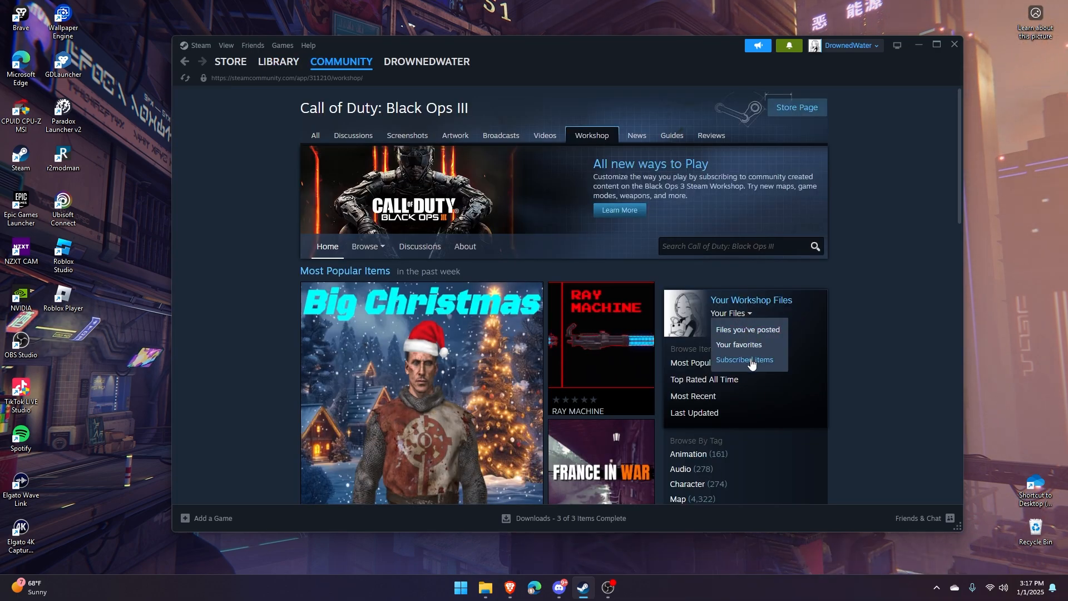
click(744, 360)
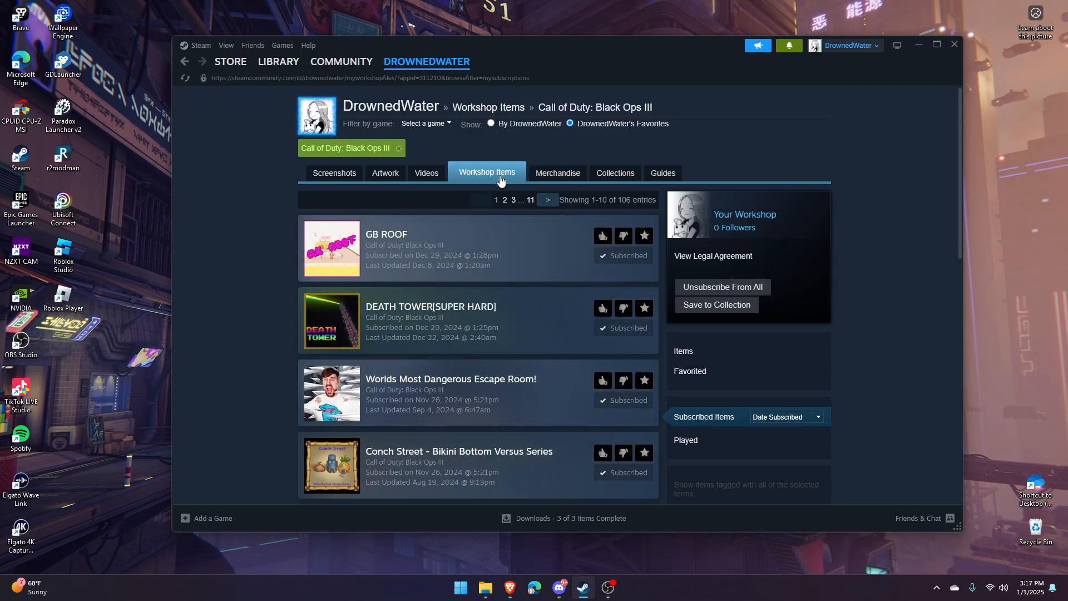
mouse_move(602, 235)
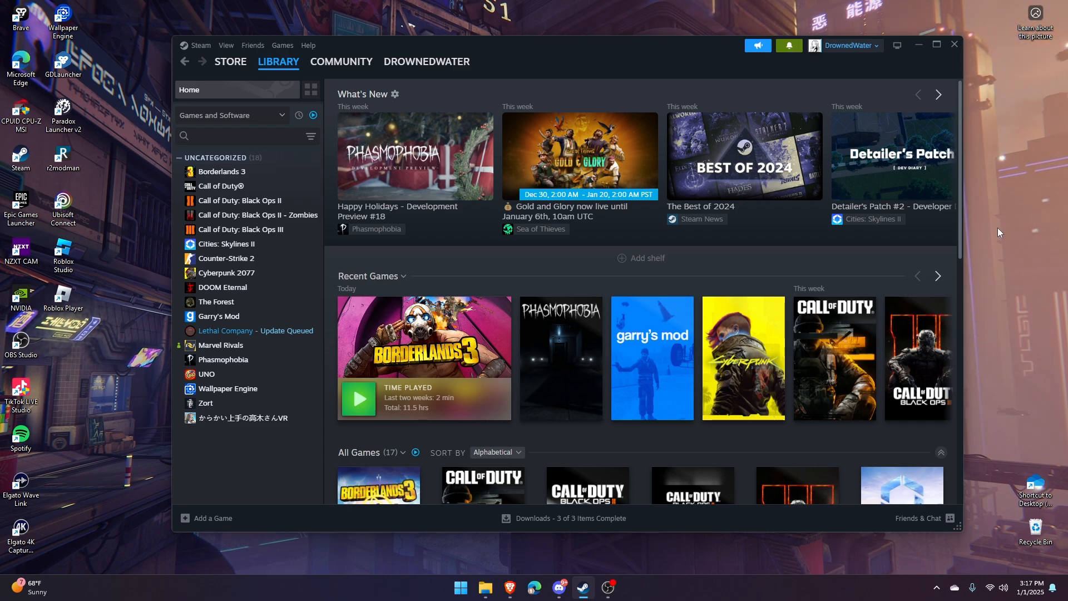
Step: Show Steam's downloads page from the bottom status bar
click(562, 518)
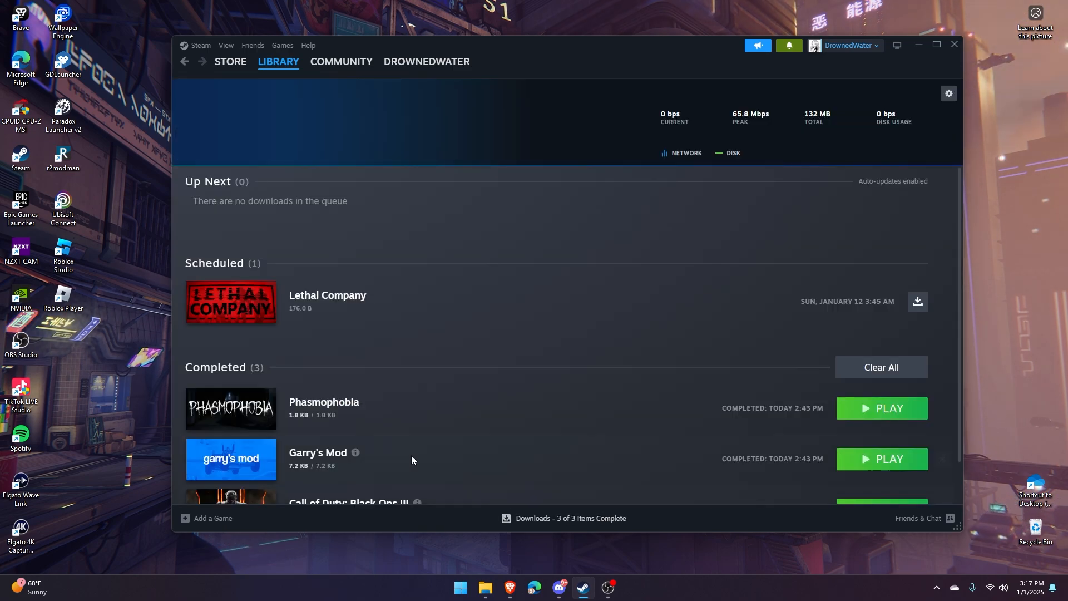
mouse_move(495, 332)
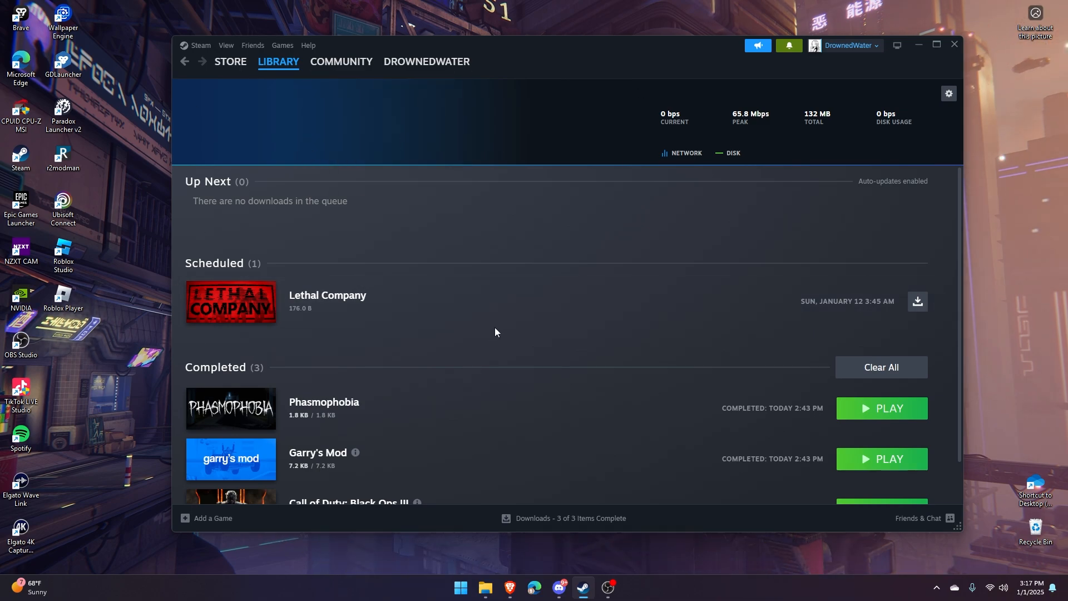
mouse_move(495, 312)
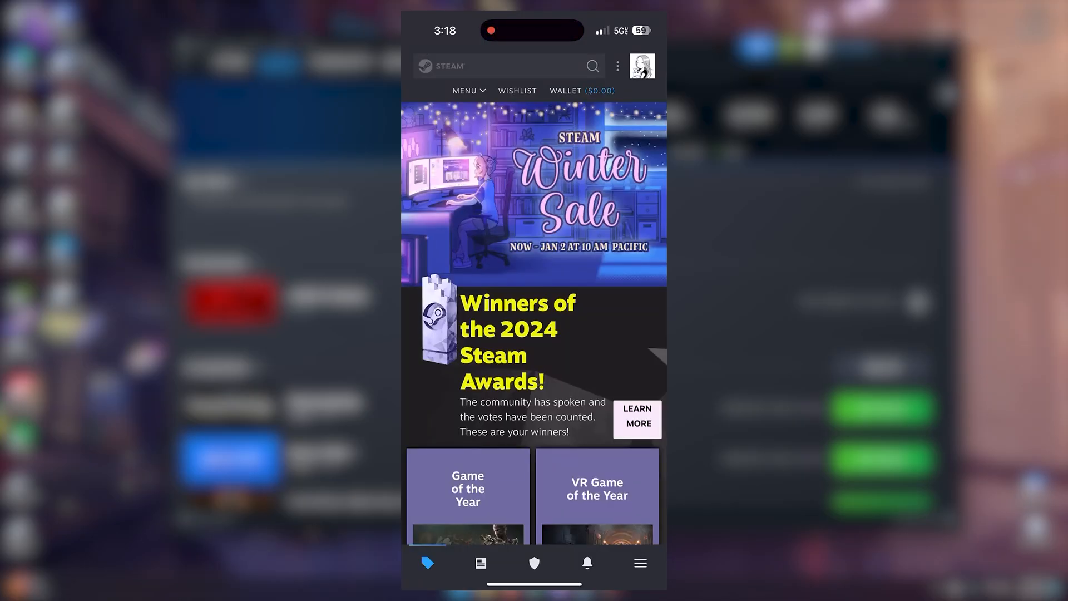
Step: Browse Community Workshop on mobile and view the 'Combine sound on voice-chat' item's description
click(638, 563)
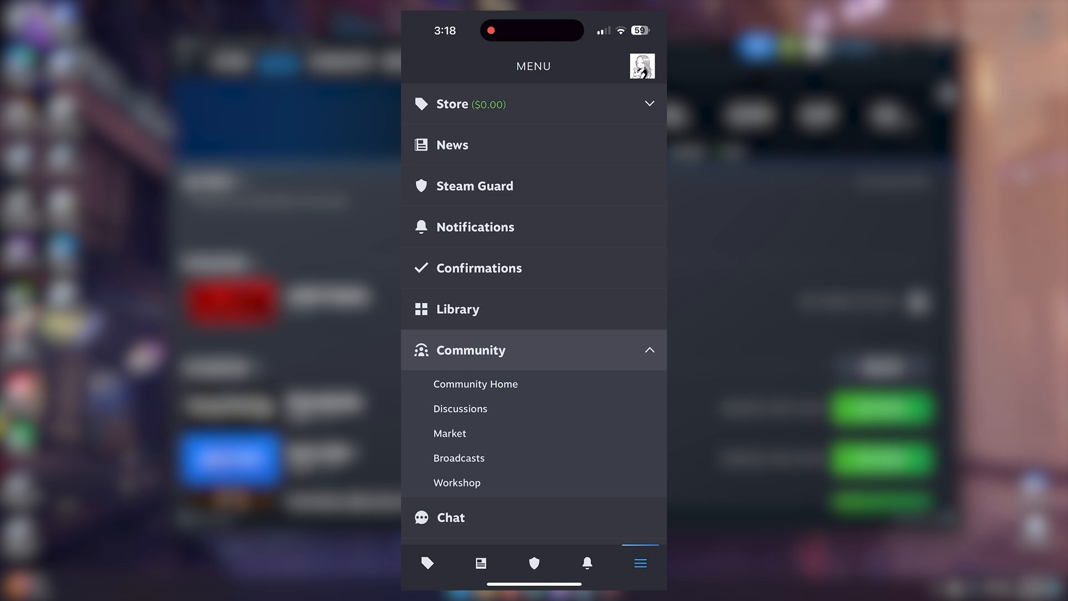
click(476, 383)
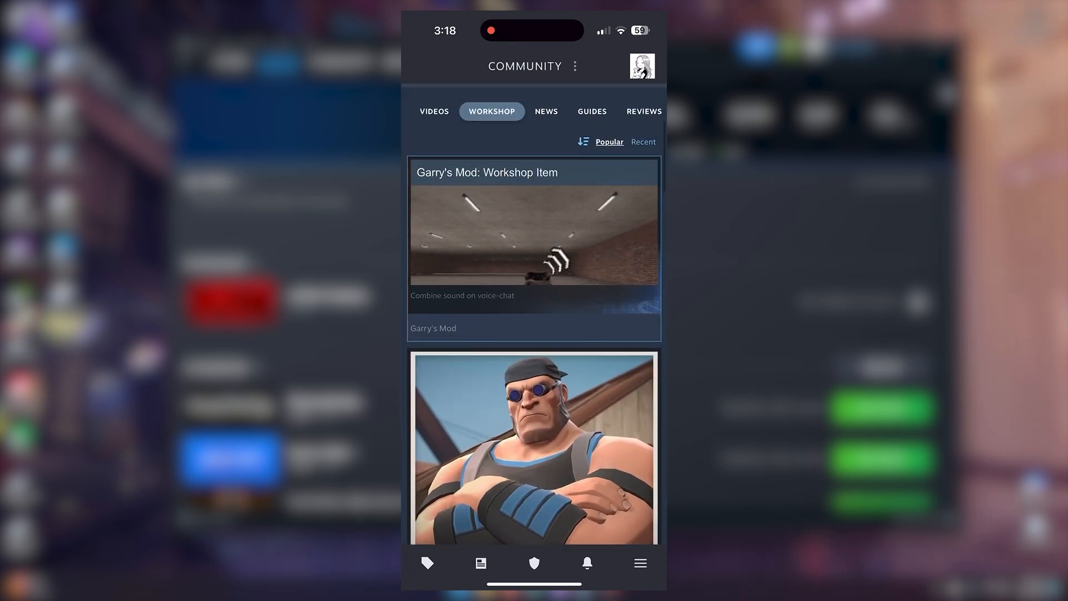
click(534, 249)
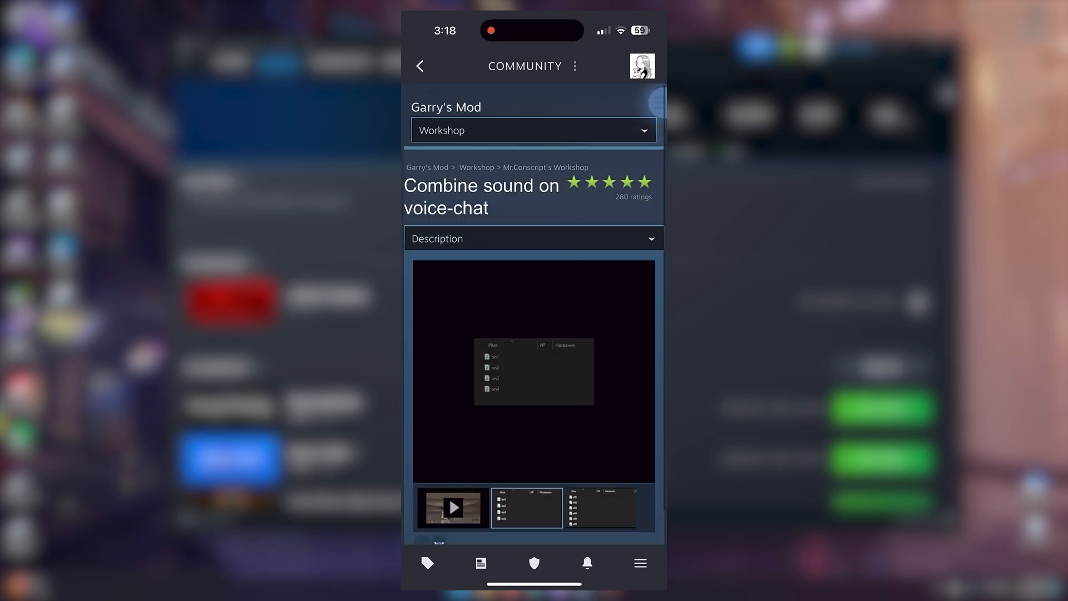
scroll(down, 3)
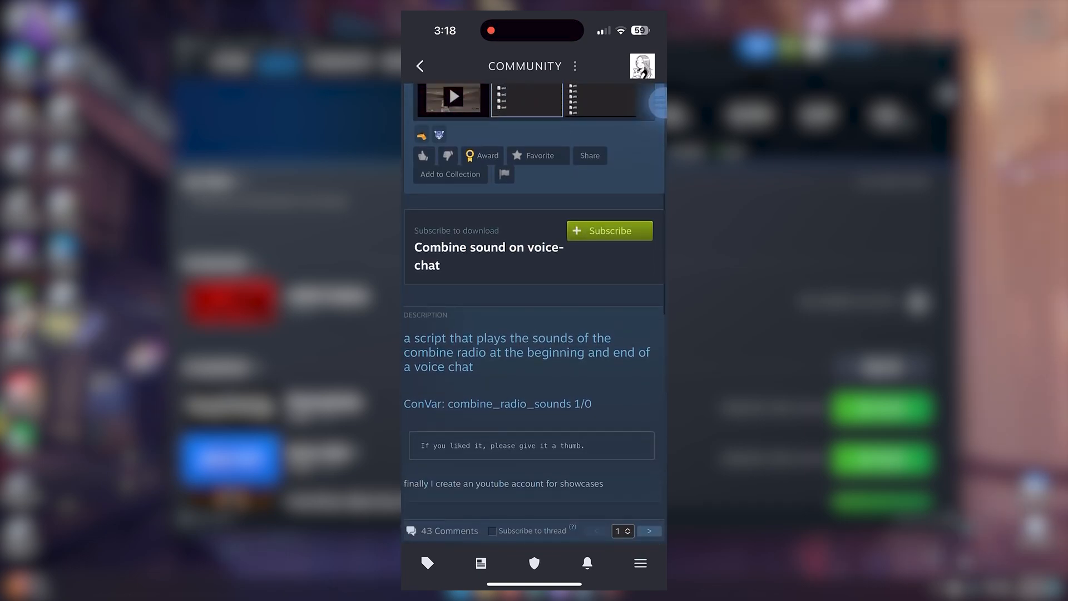